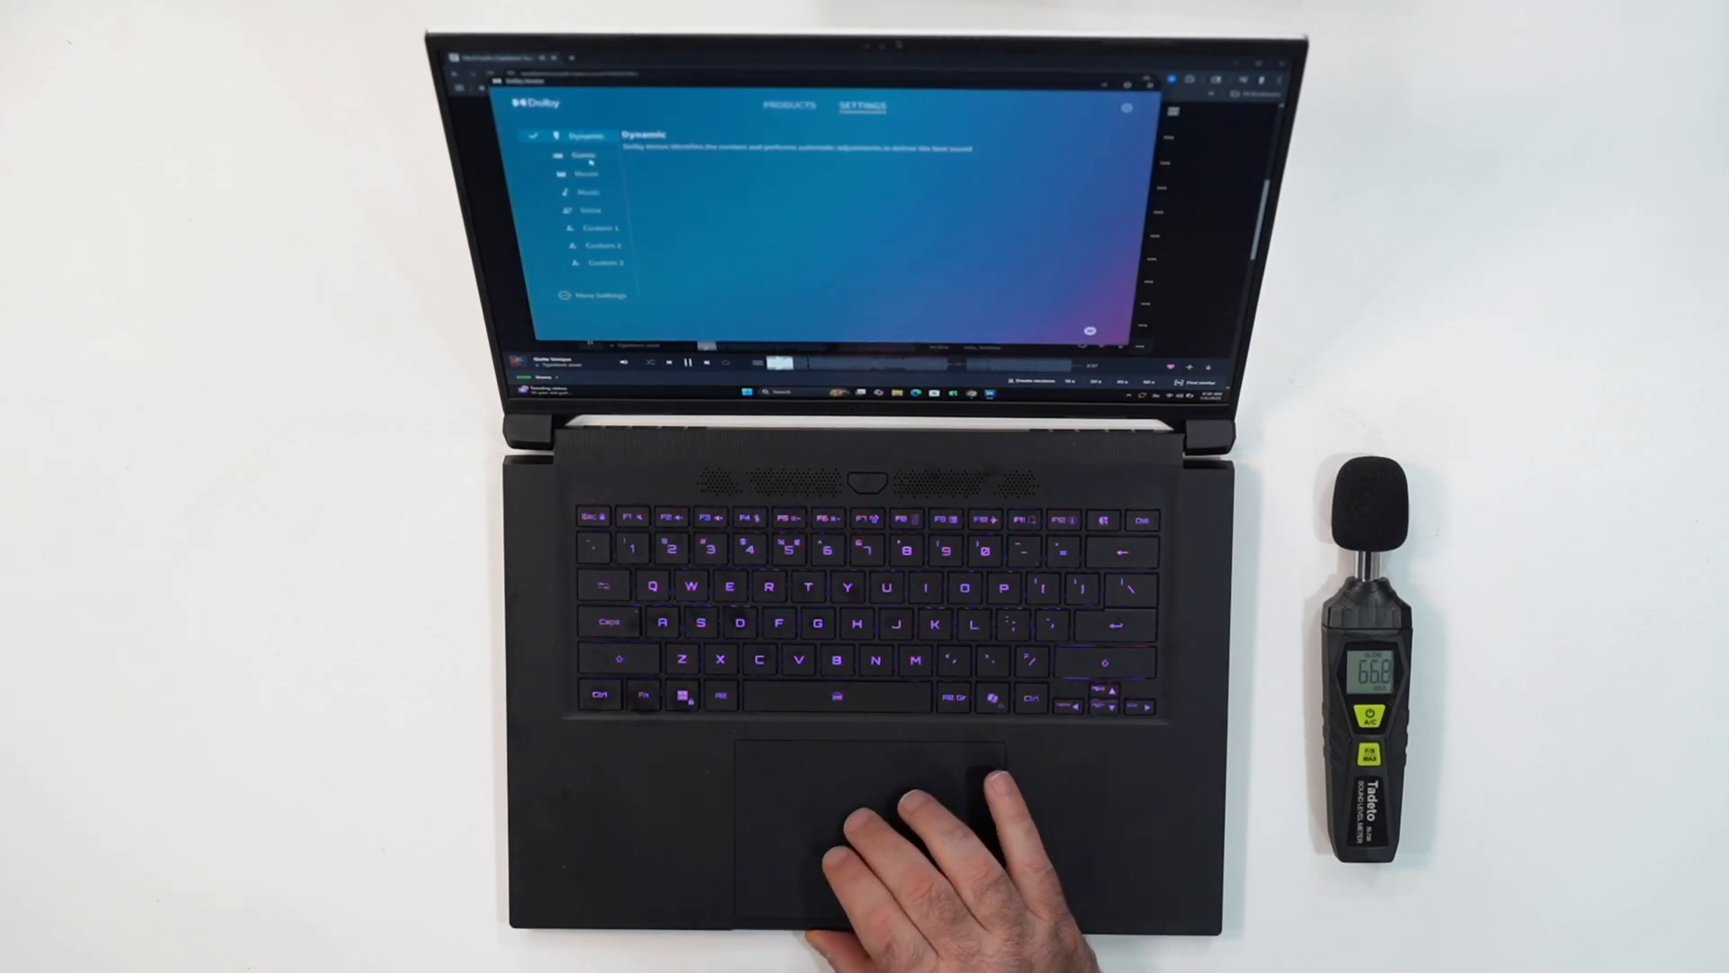
Switch Dolby Access through the Game, Movie, Music and Voice presets to compare them
left_click(585, 154)
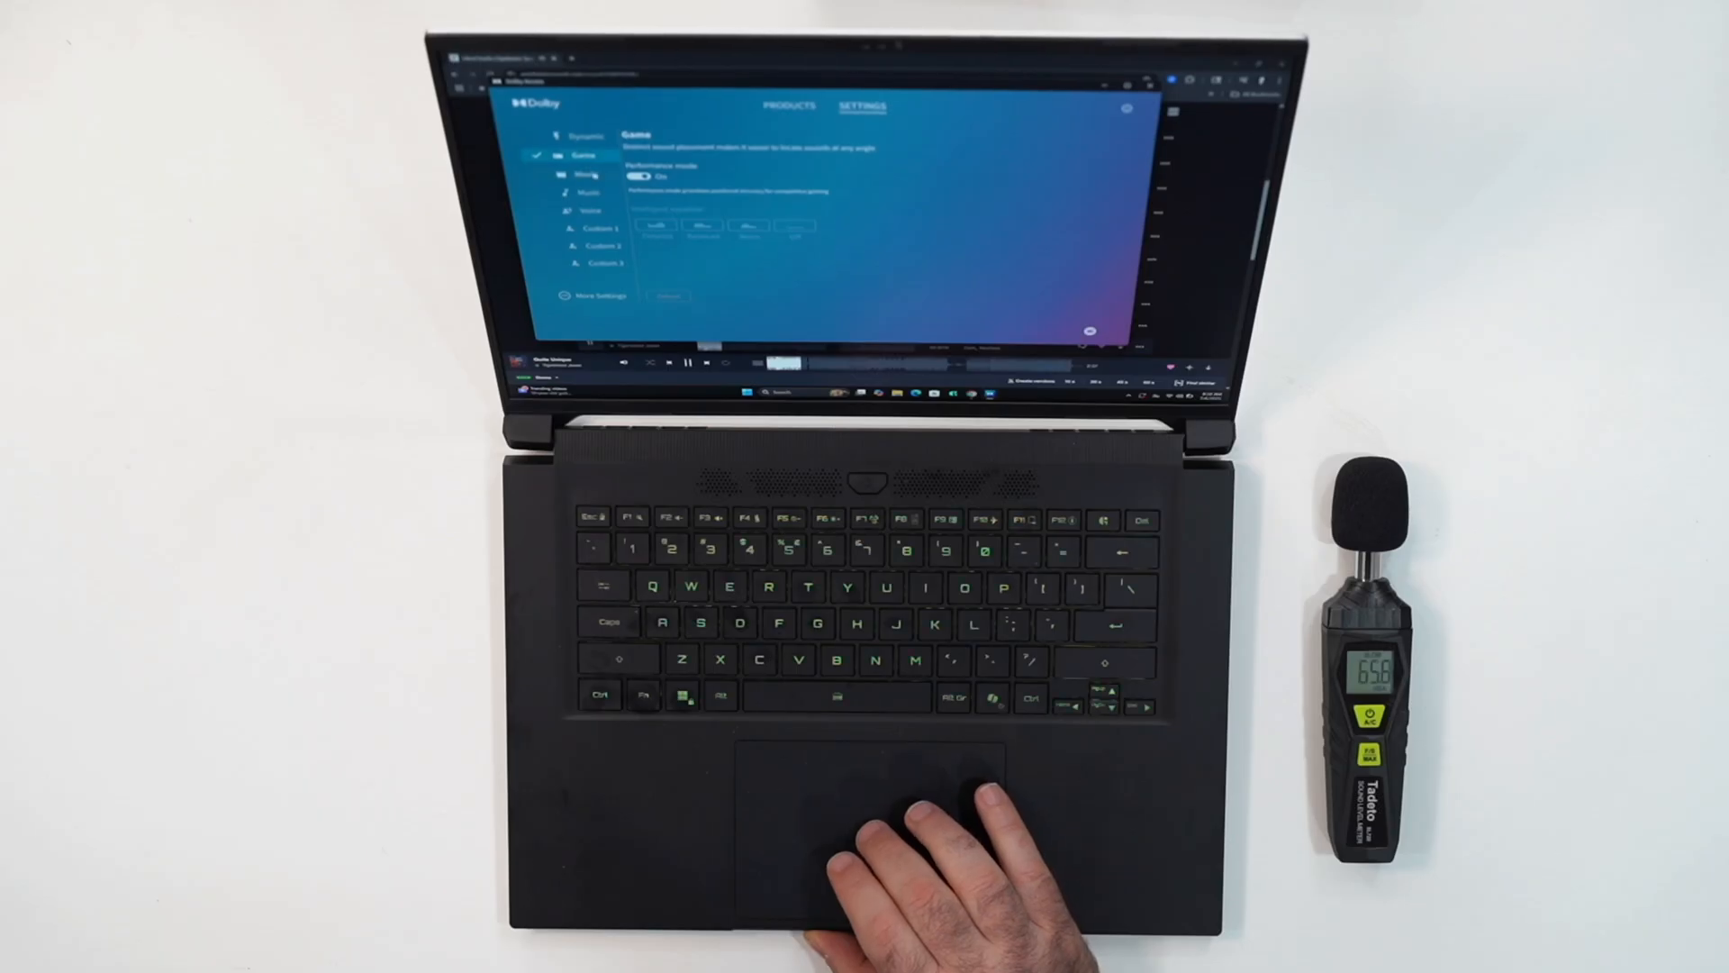
left_click(586, 173)
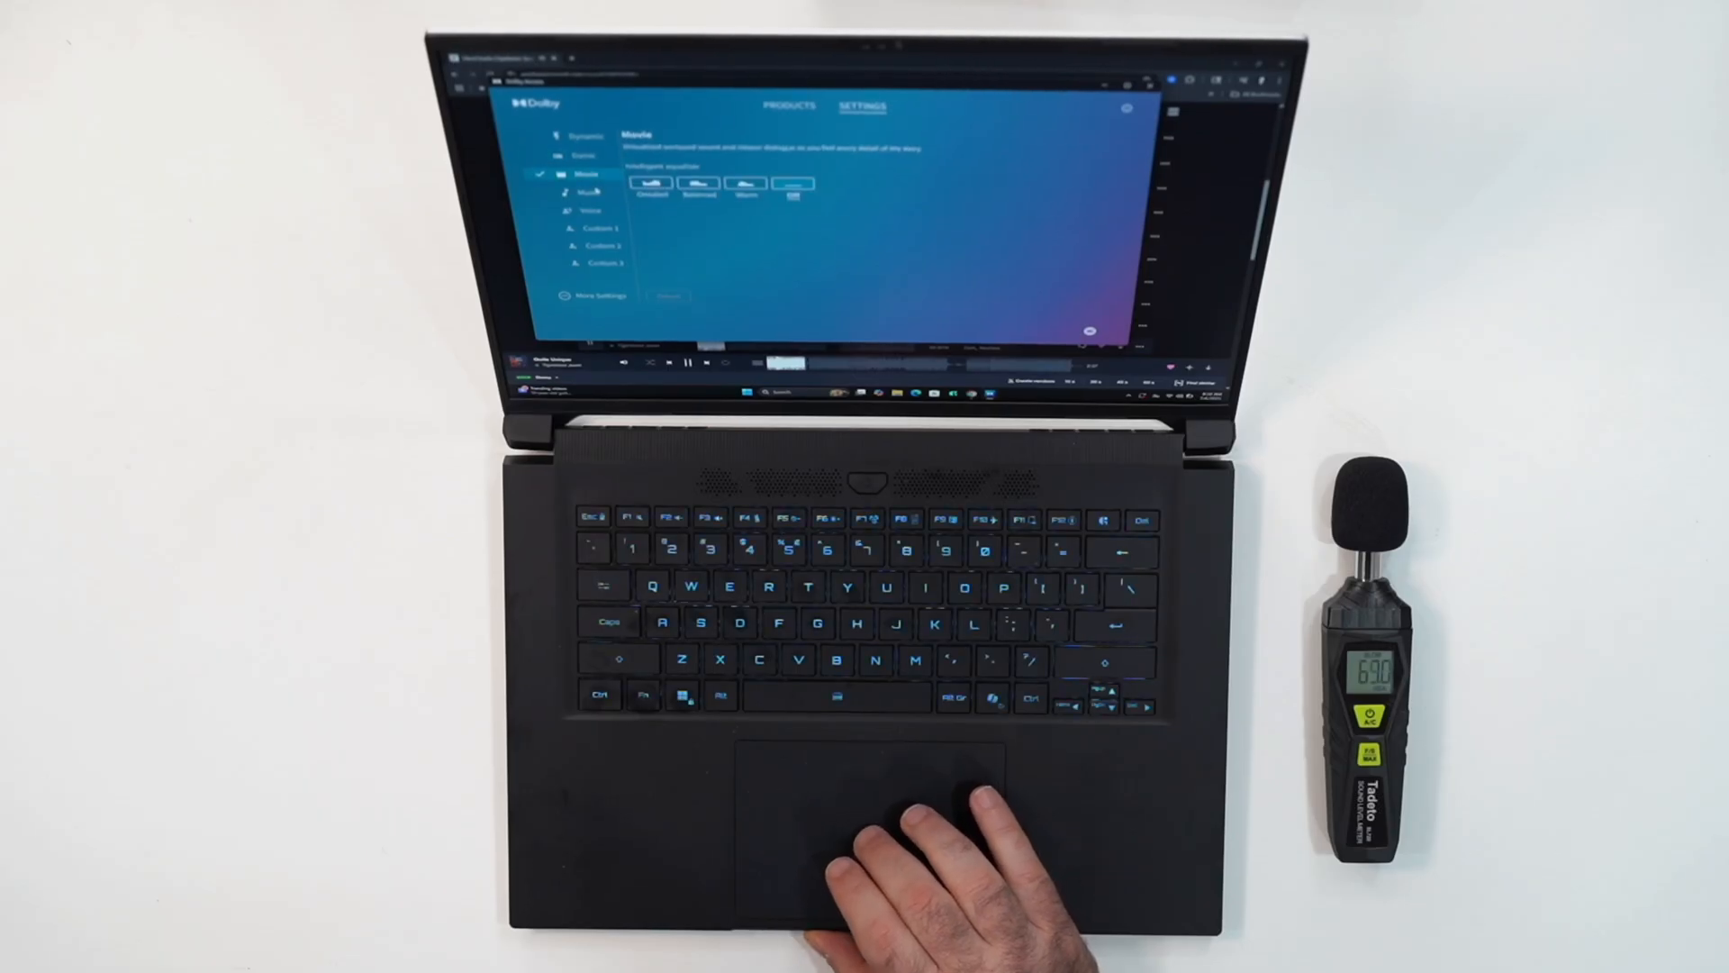
left_click(588, 191)
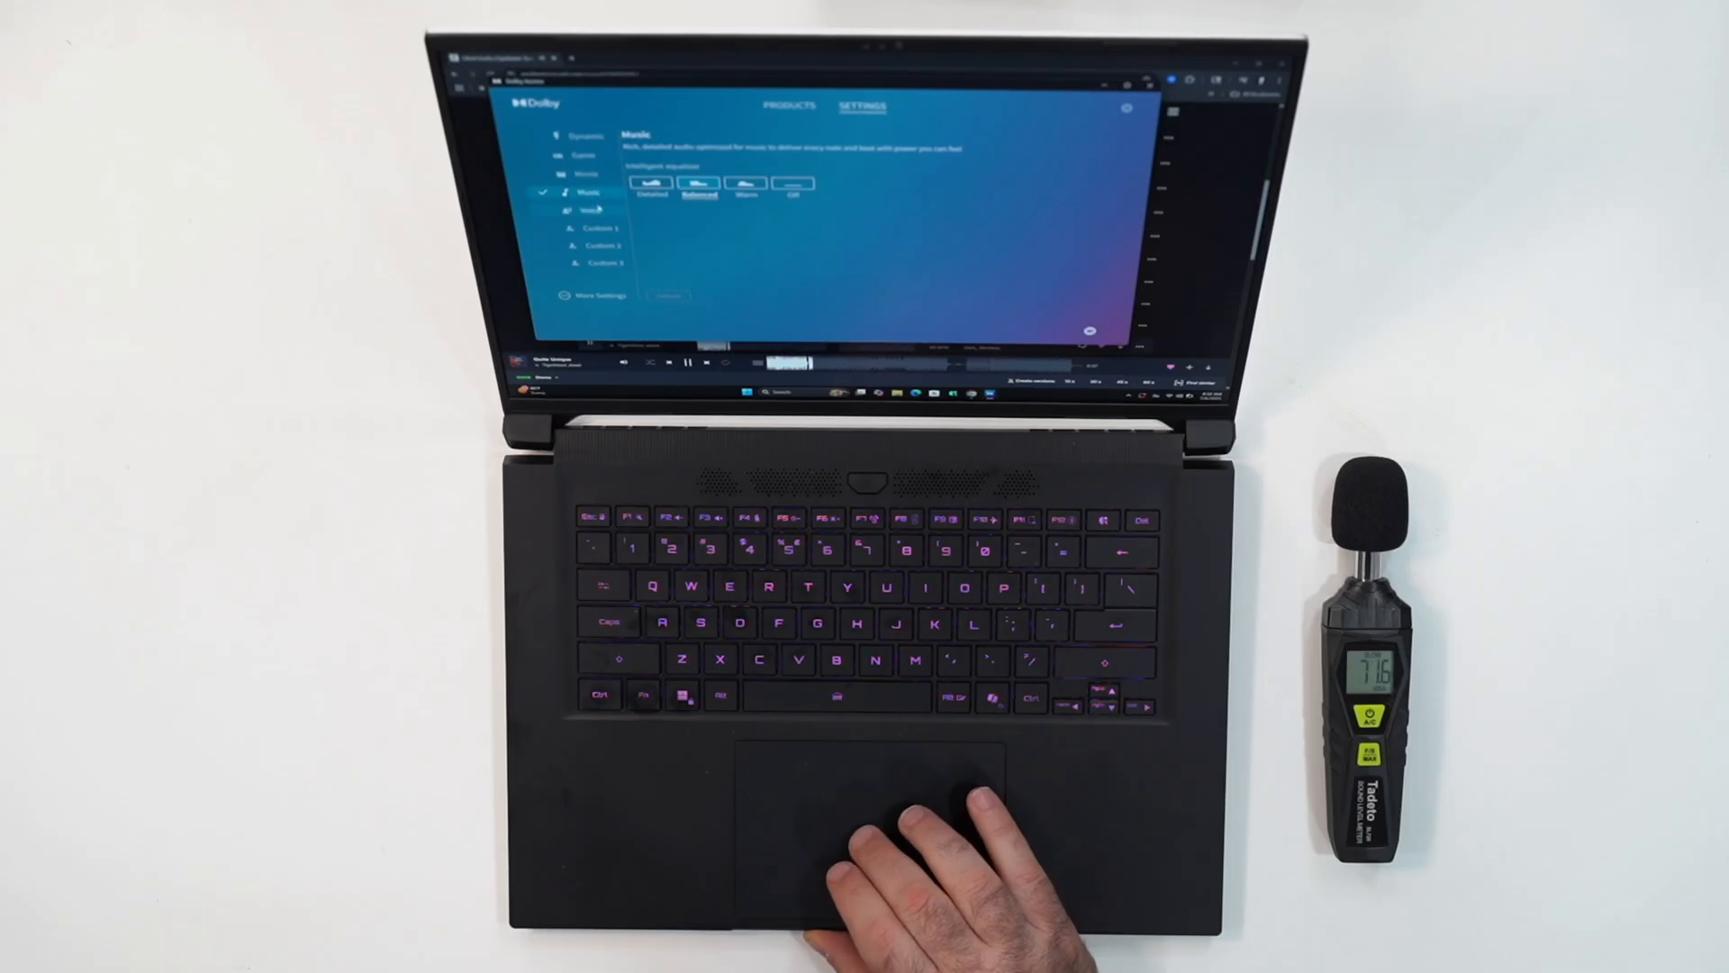
left_click(590, 210)
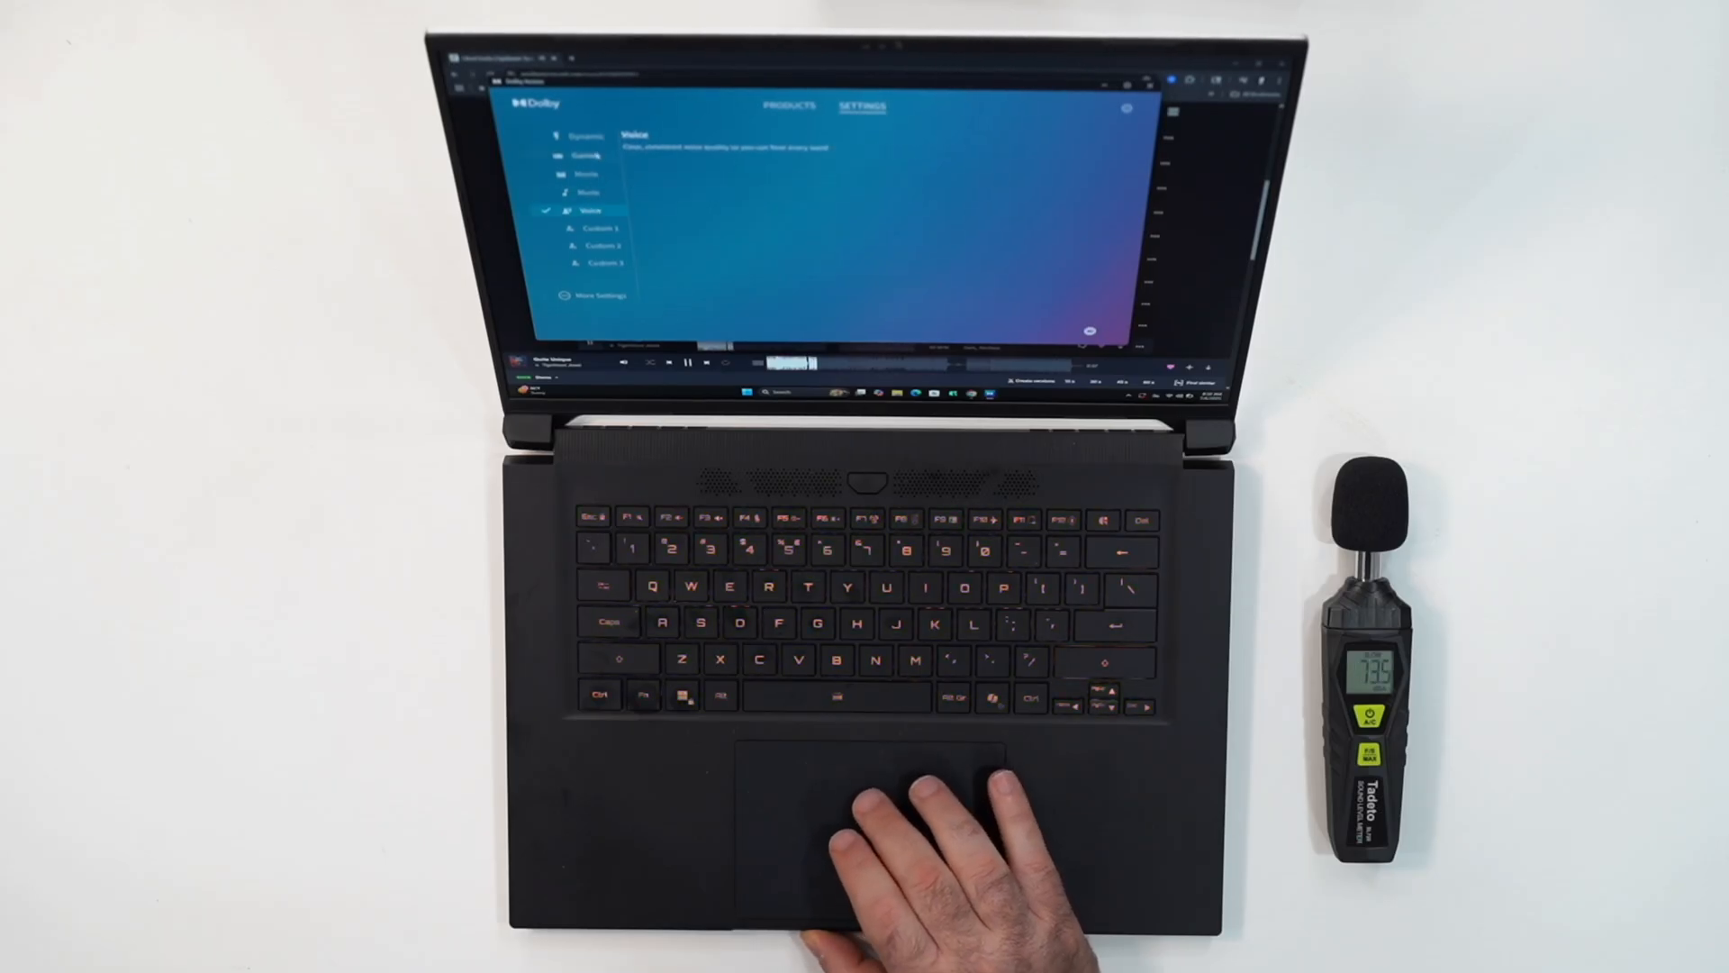
left_click(588, 137)
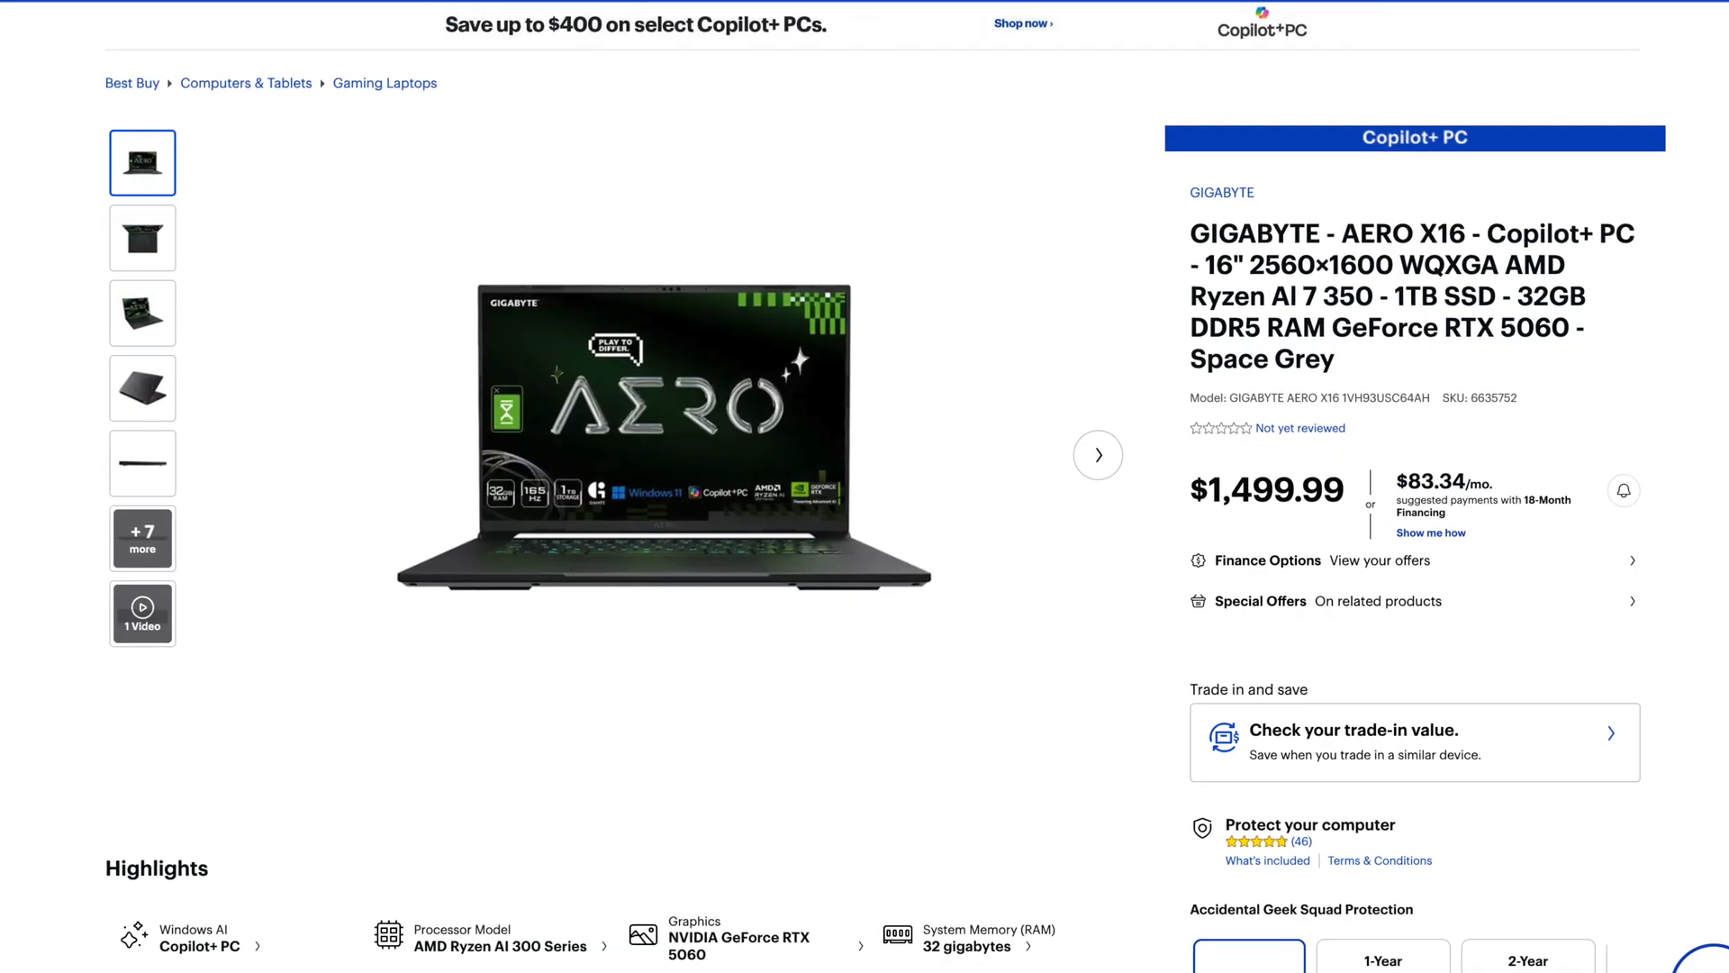
Scroll up the Best Buy GIGABYTE AERO X16 page to view its $1,499.99 price
scroll("up", 3)
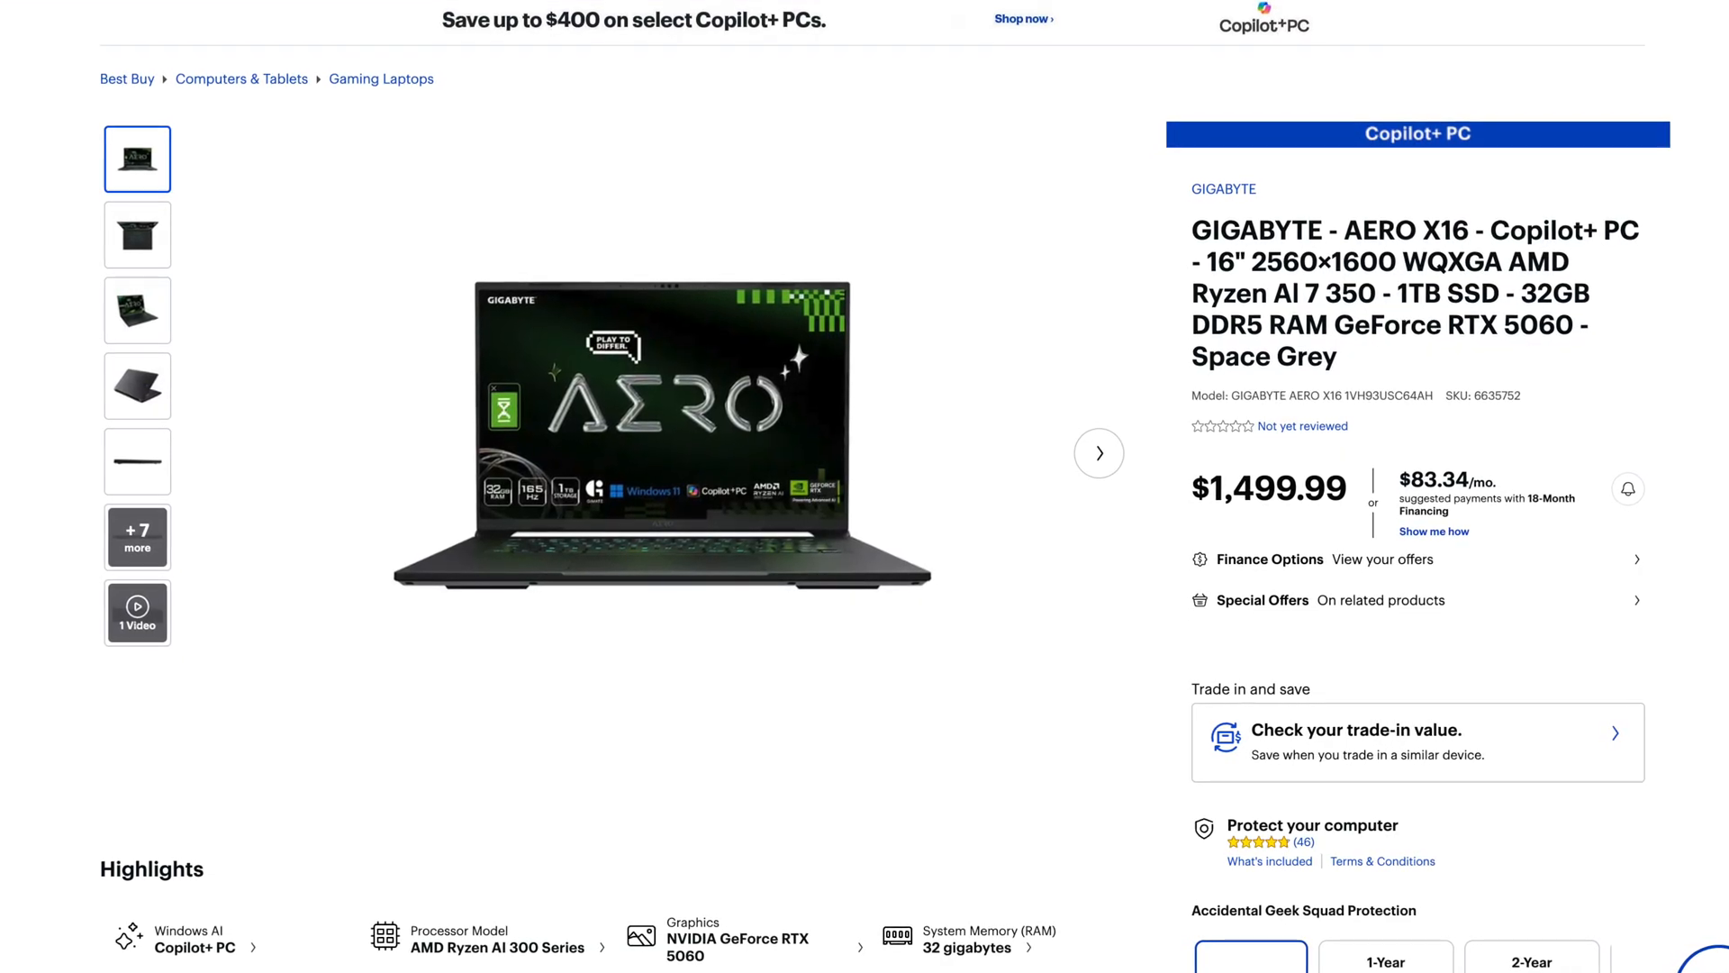